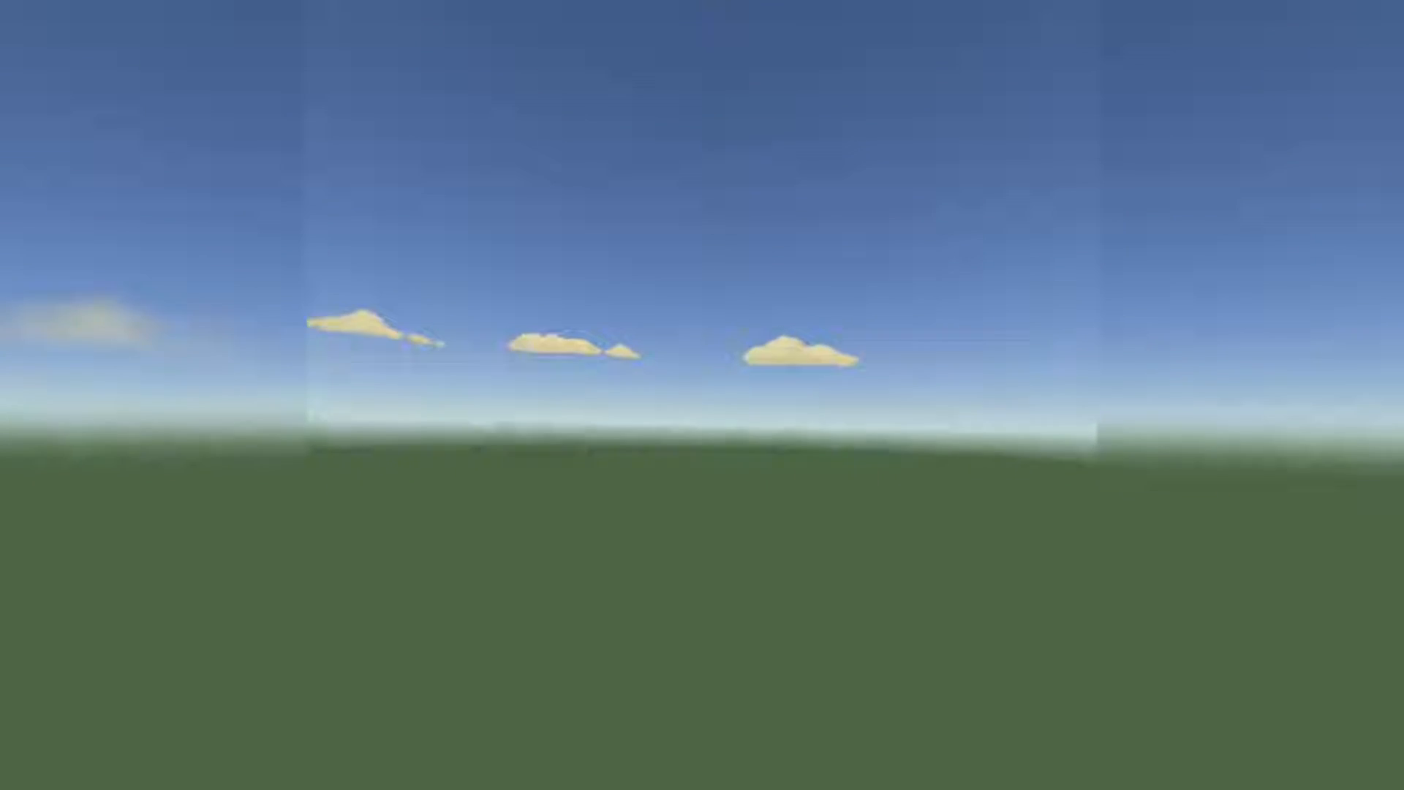
Spawn the Player World UI chip named Creator and open its Configure settings panel
left_click(733, 775)
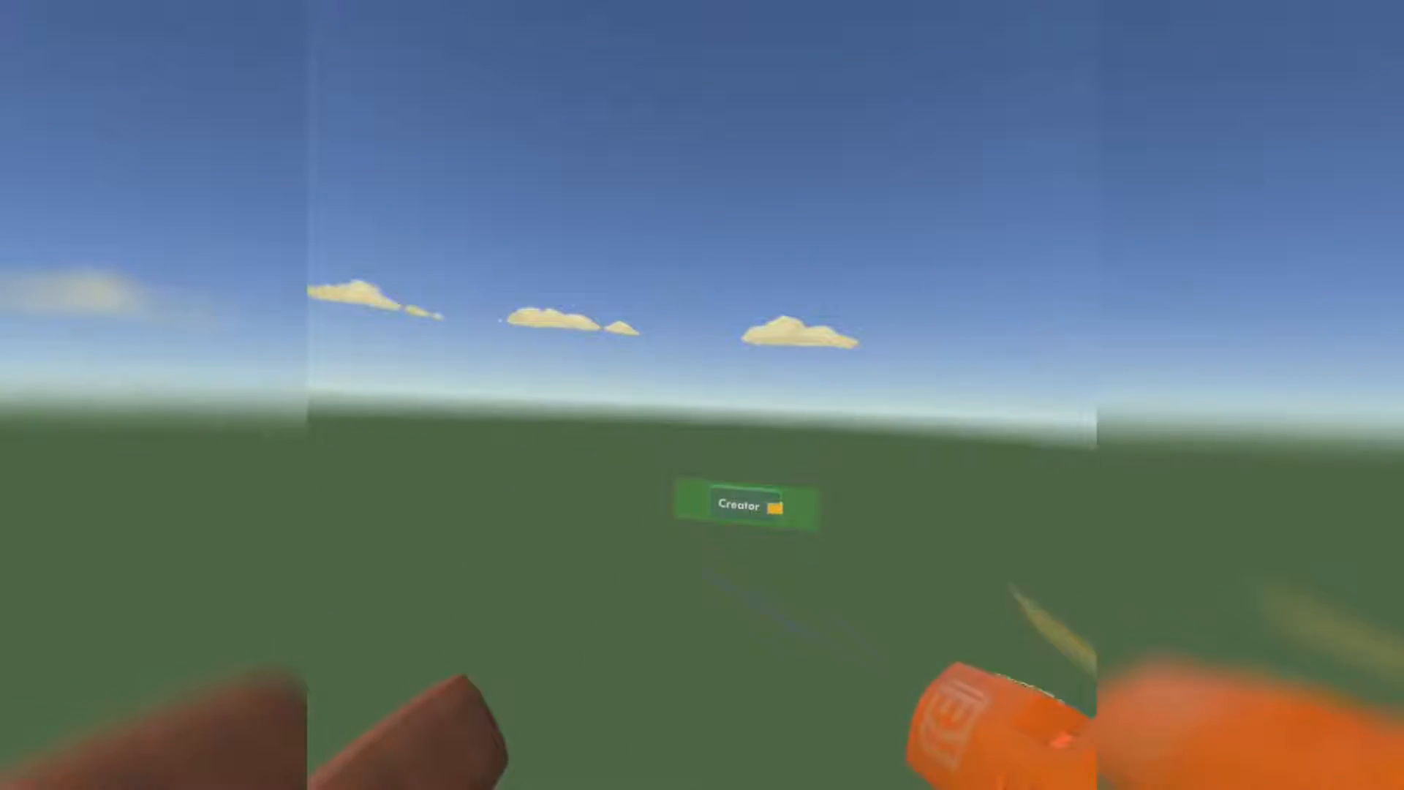
left_click(748, 506)
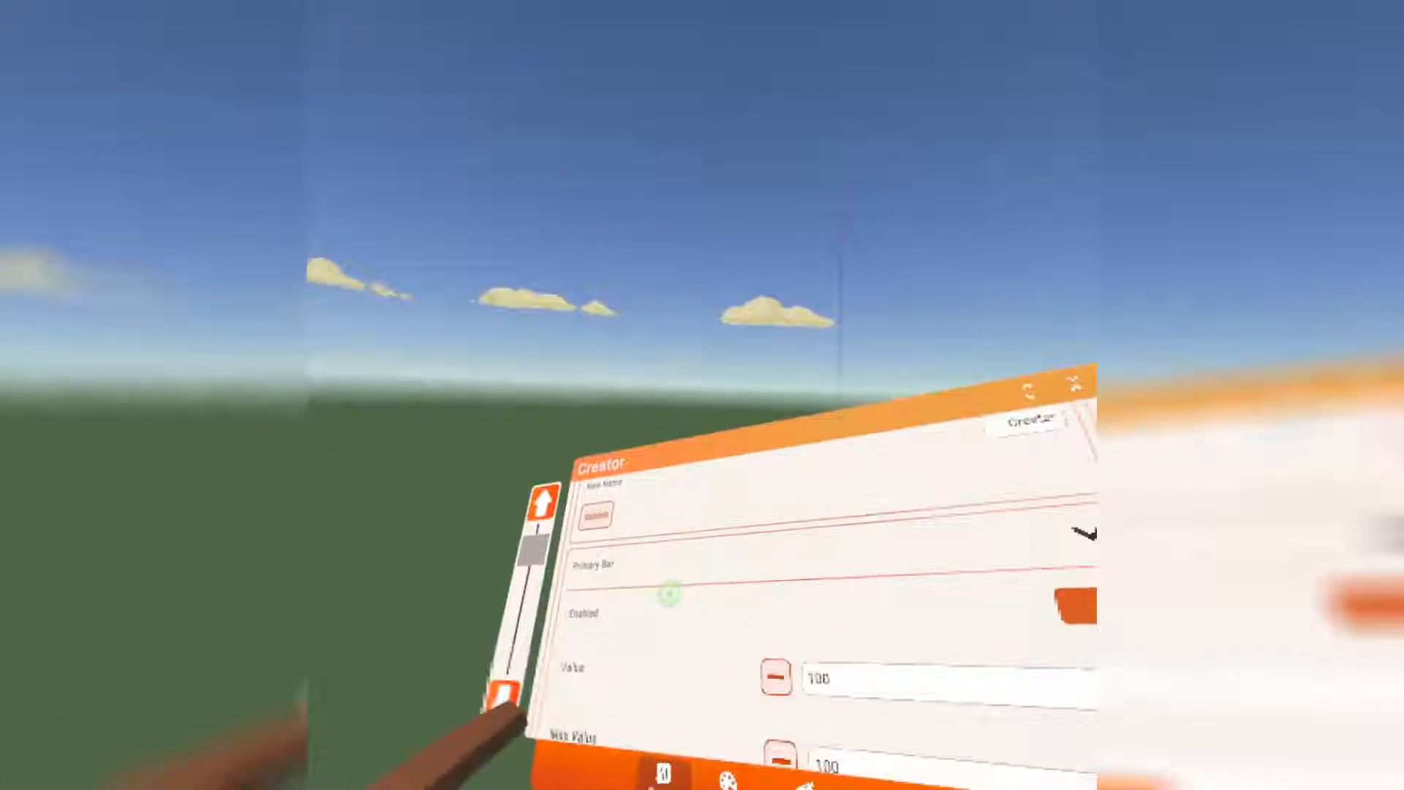